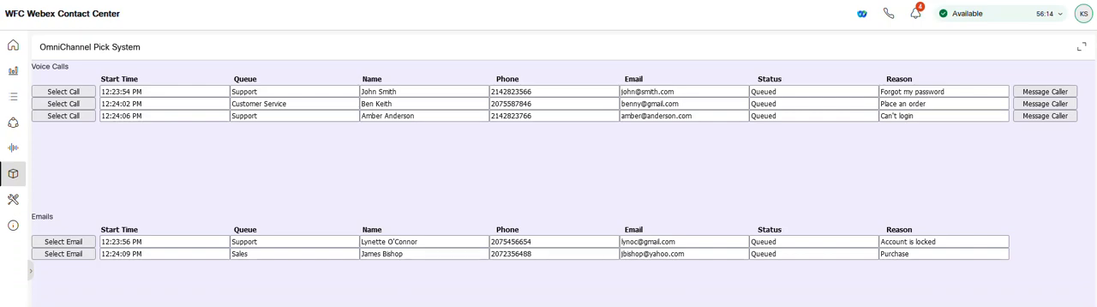
mouse_move(862, 52)
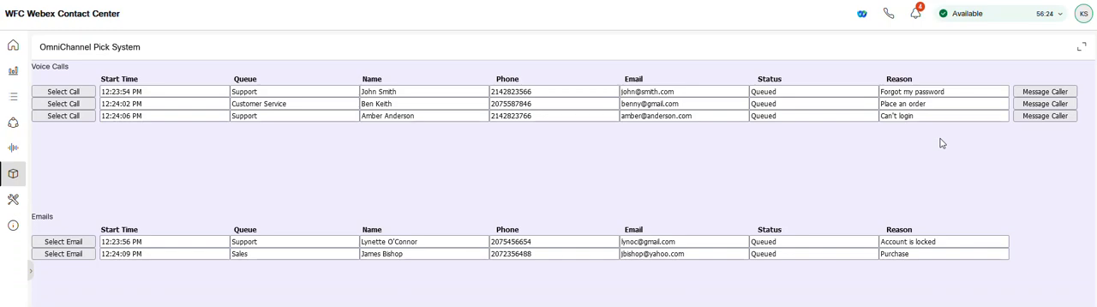
mouse_move(984, 175)
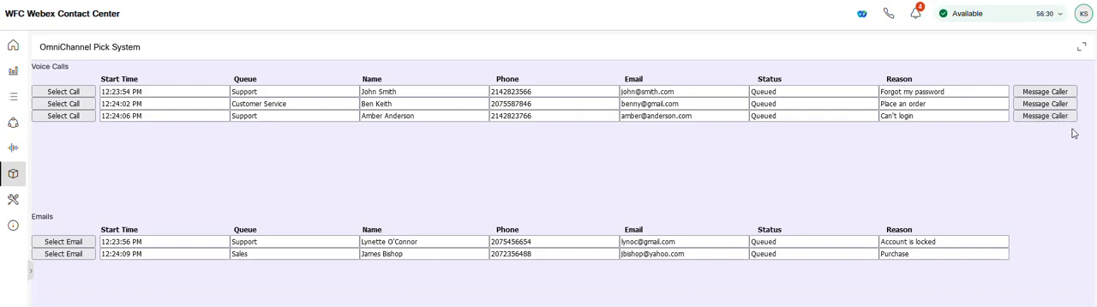
mouse_move(947, 222)
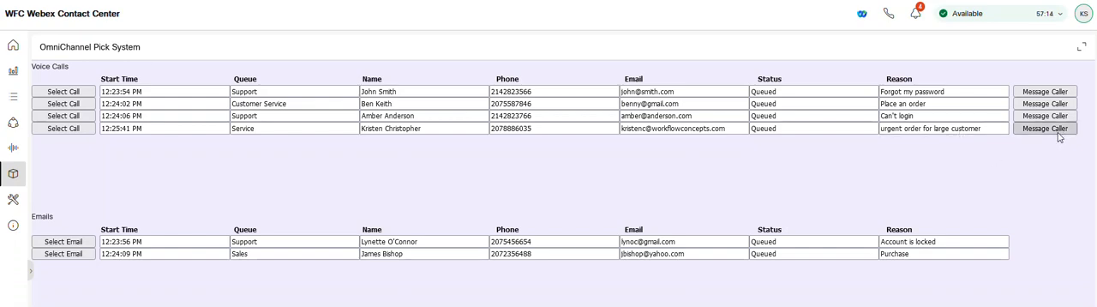
Send the fourth-row urgent-order caller a holding message starting 'Hi. This' via Message Caller.
left_click(1044, 129)
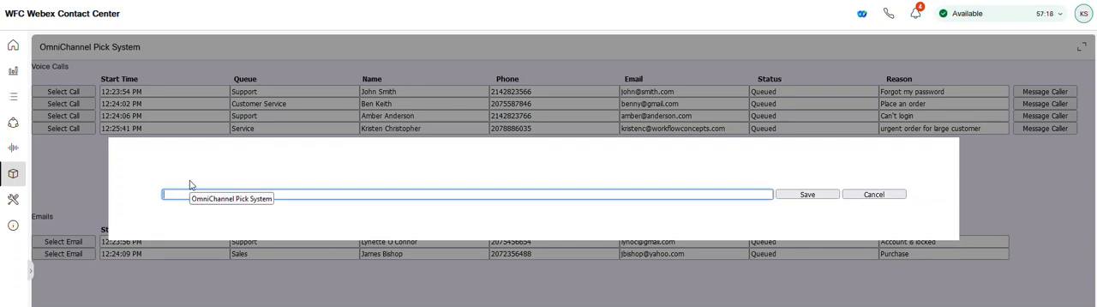
type("Hi. This is Kristen and I will be right with you.")
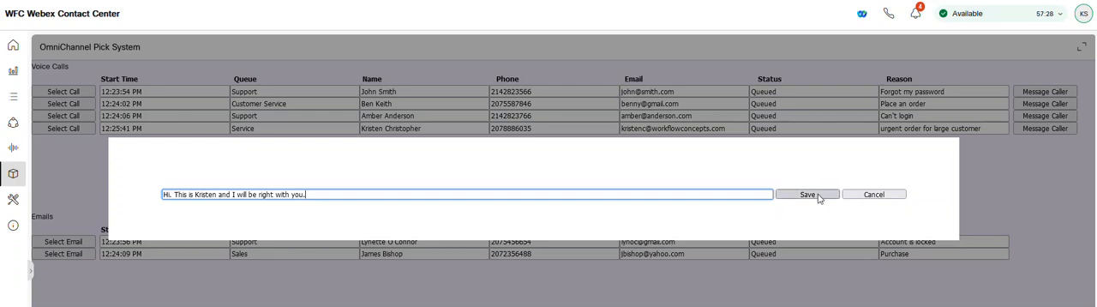
left_click(805, 194)
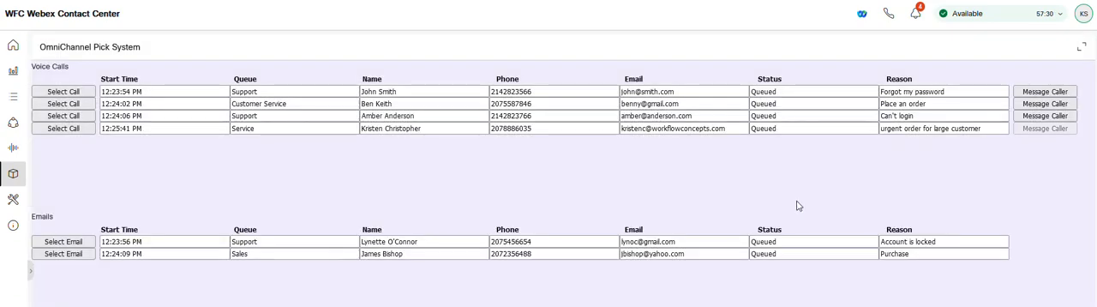
mouse_move(797, 205)
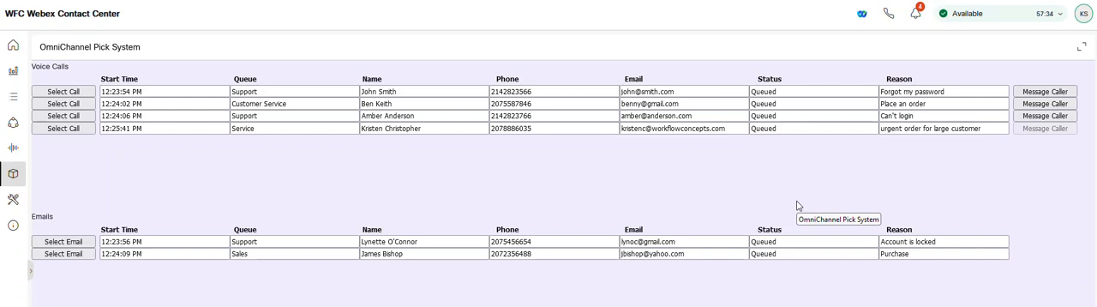
mouse_move(92, 147)
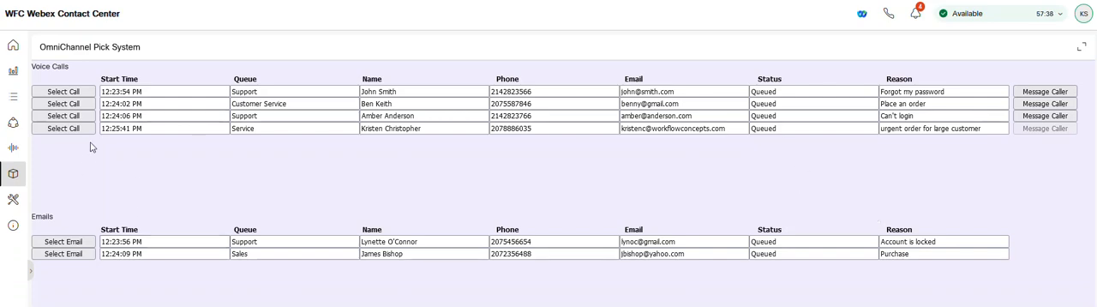
mouse_move(68, 140)
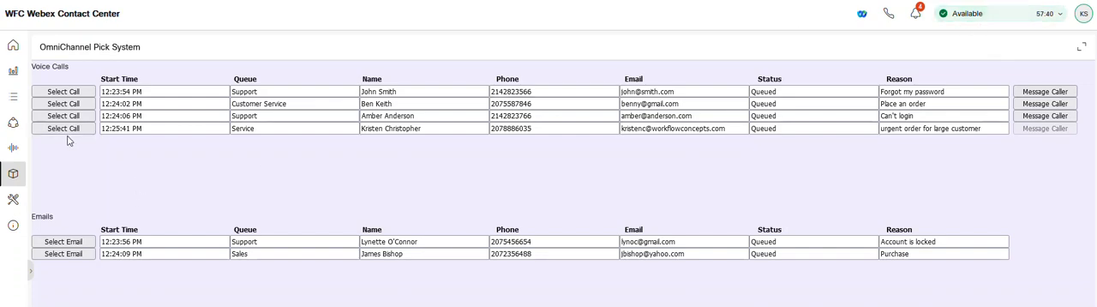
left_click(63, 127)
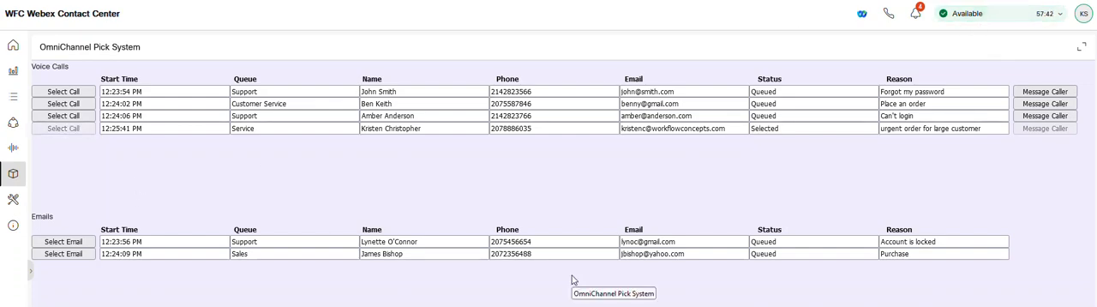
mouse_move(808, 196)
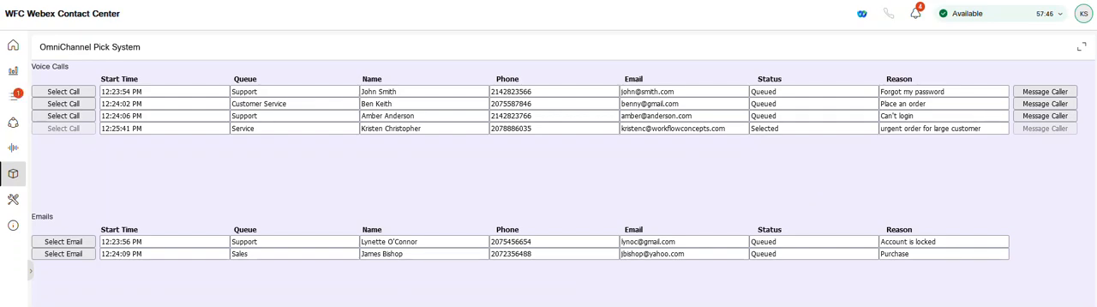
left_click(65, 128)
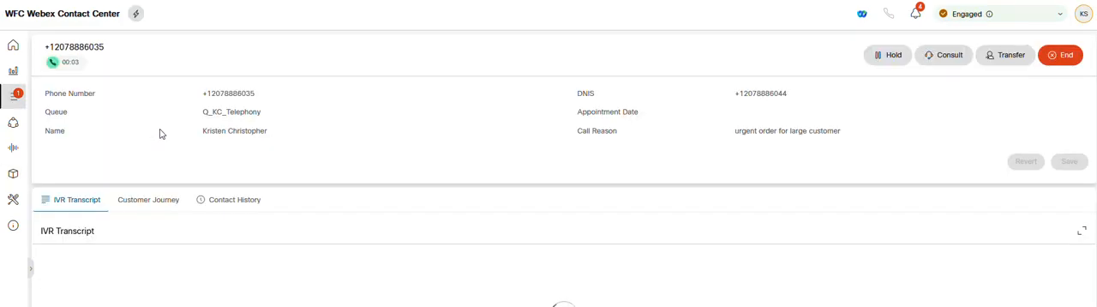